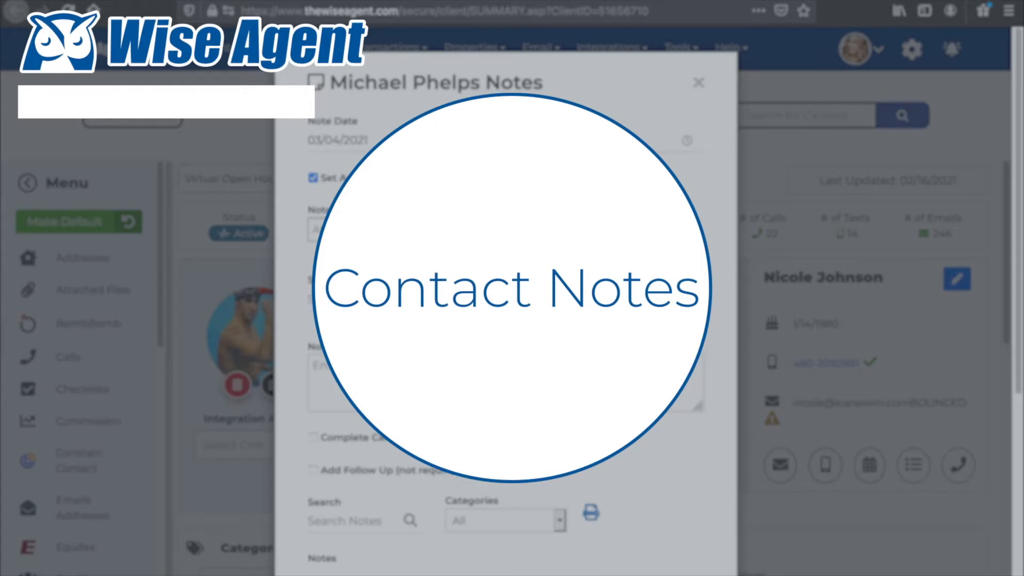
Step: Open Michael Phelps's contact summary, showing his details and linked significant-other relation
{"action": "left_click", "coordinate": [698, 82]}
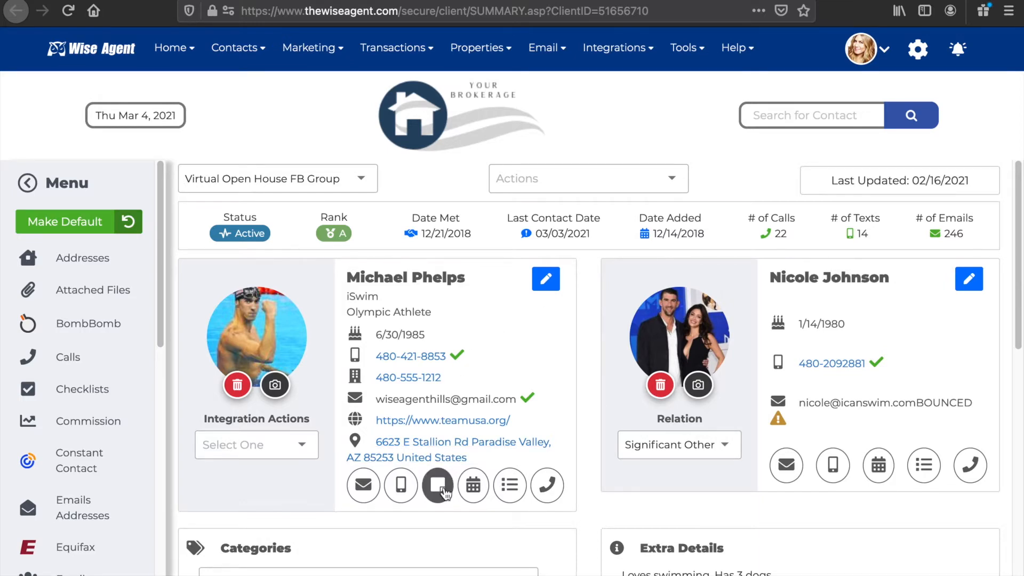
Step: Start a new note for Michael dated 03/04/2021 at 12:45 PM
{"action": "left_click", "coordinate": [437, 485]}
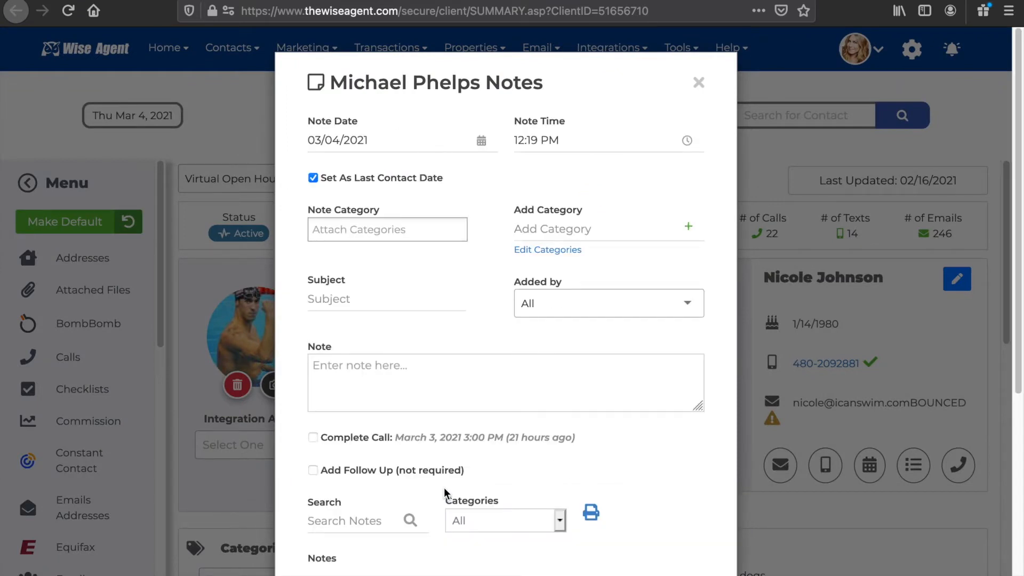
{"action": "mouse_move", "coordinate": [447, 481]}
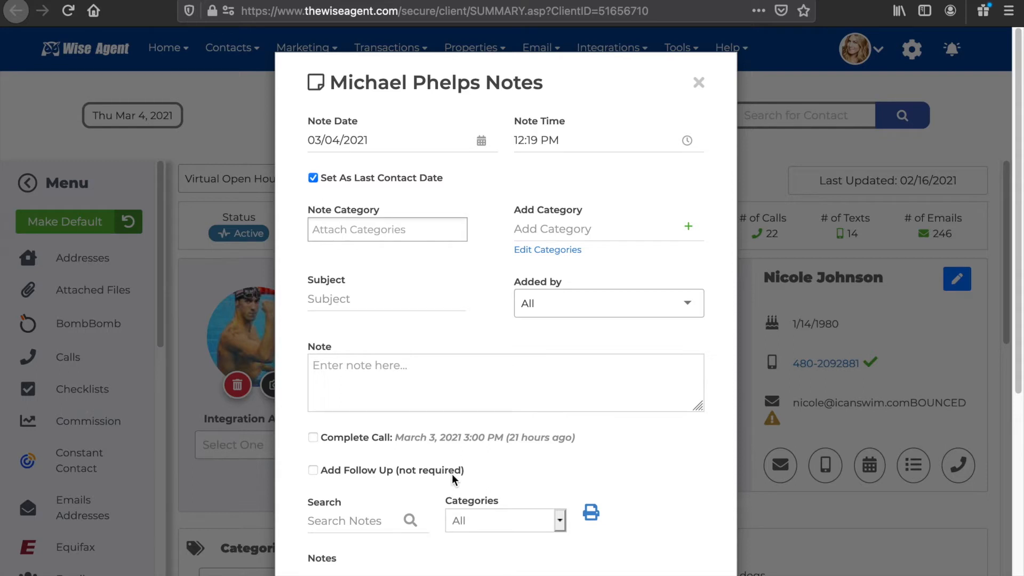
{"action": "mouse_move", "coordinate": [483, 149]}
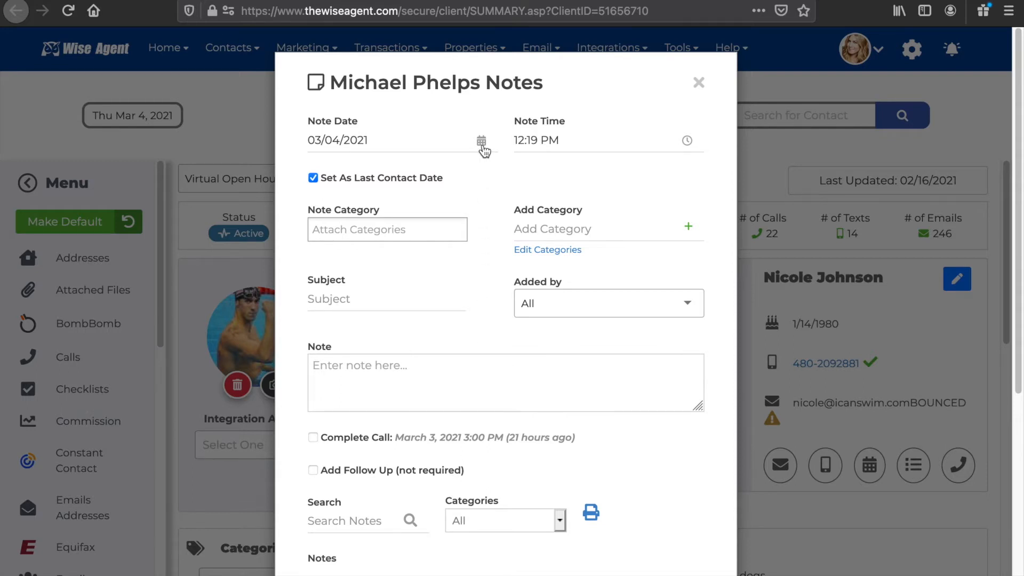
{"action": "left_click", "coordinate": [481, 140]}
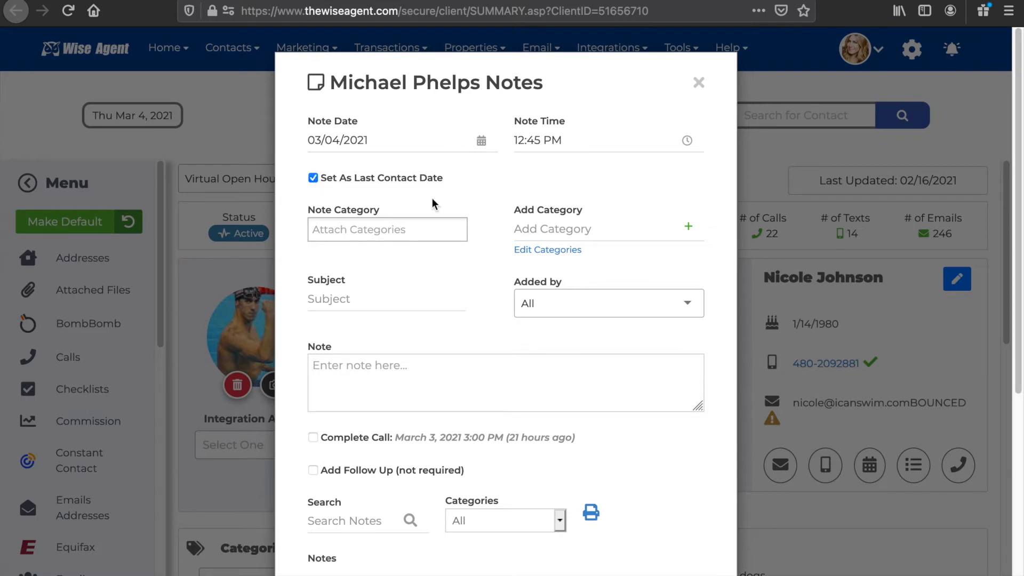
Step: Tag the note Showing and enter 'Michael is interested in looking at 123 Main Street Next week'
{"action": "left_click", "coordinate": [387, 230]}
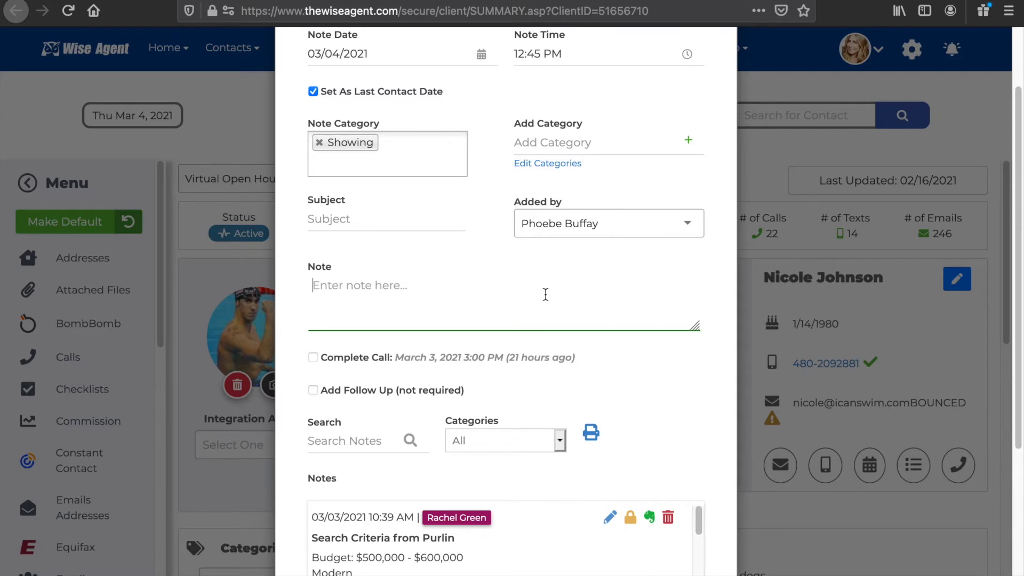
{"action": "type", "text": "Michael is interested in looking at 123 Main Street Next week"}
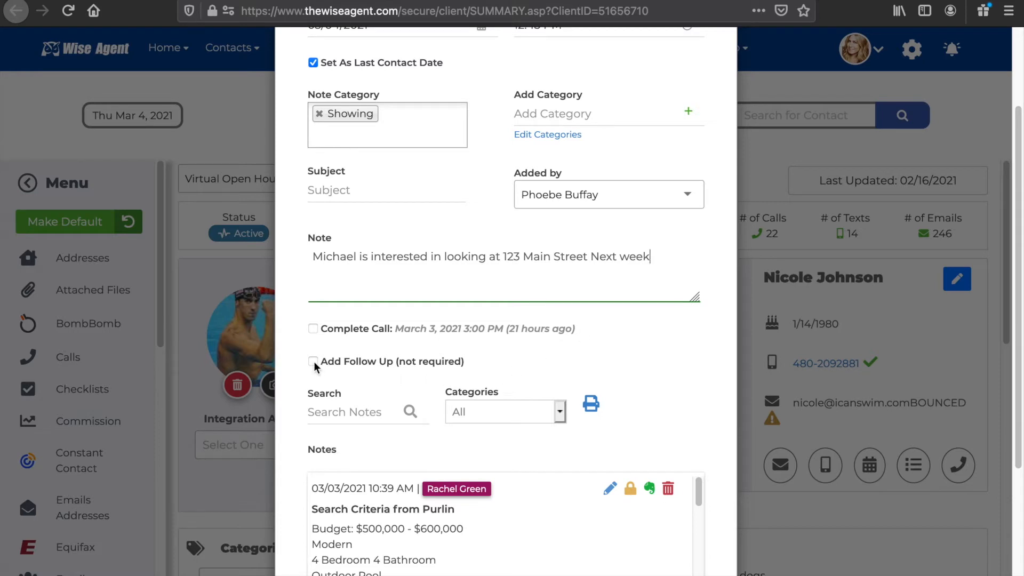
Step: Add a follow-up for Michael with next contact date March 5, 2021 at 12:30 PM
{"action": "left_click", "coordinate": [313, 361]}
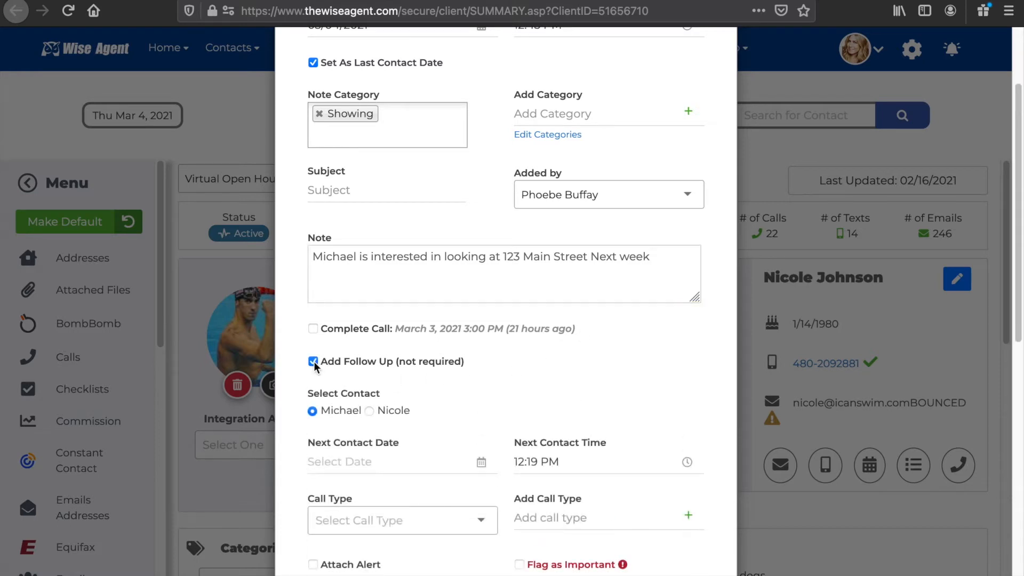
{"action": "scroll", "scroll_direction": "down", "scroll_amount": 3}
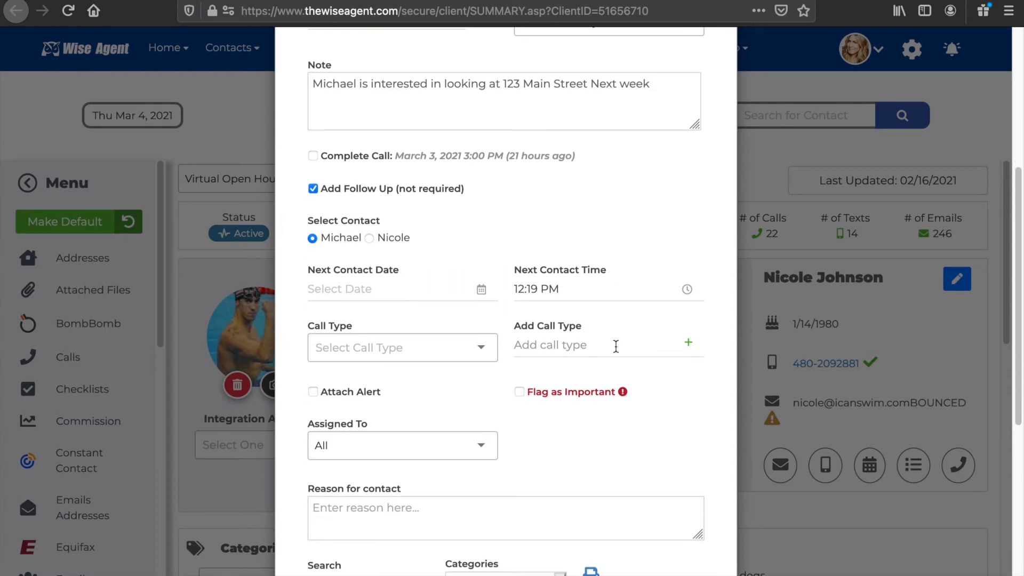
{"action": "scroll", "scroll_direction": "down", "scroll_amount": 3}
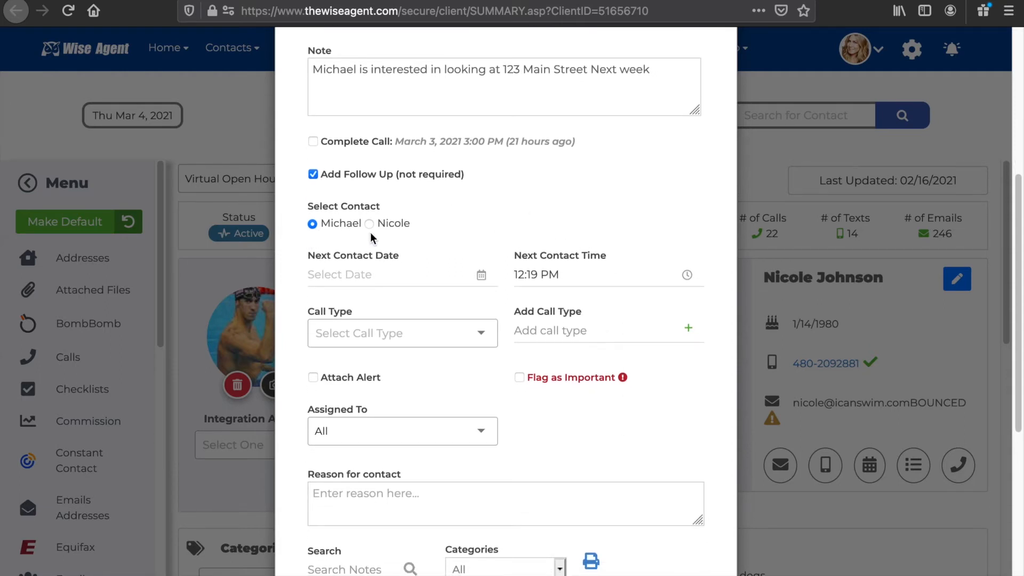
{"action": "left_click", "coordinate": [369, 223]}
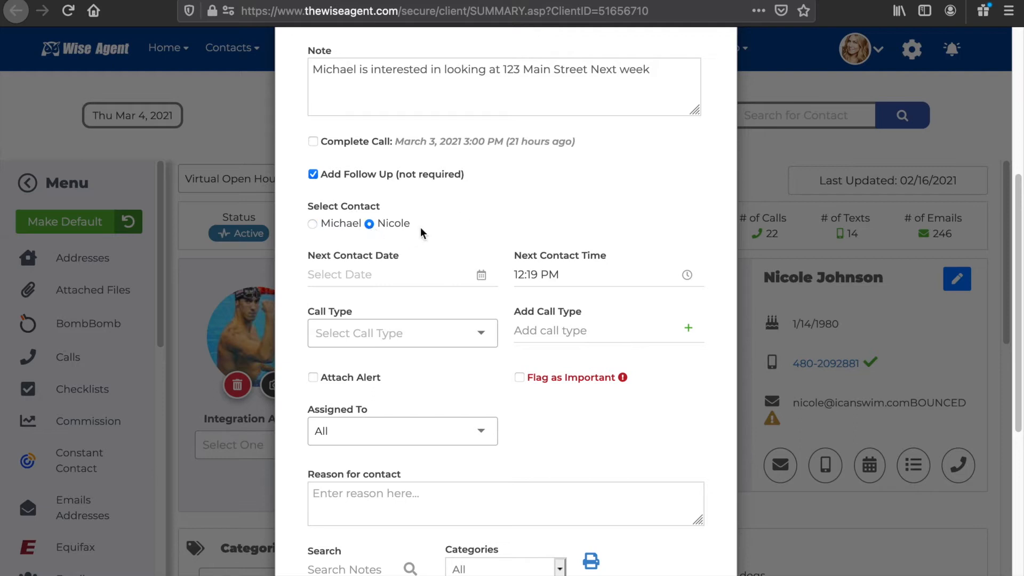
{"action": "left_click", "coordinate": [313, 223]}
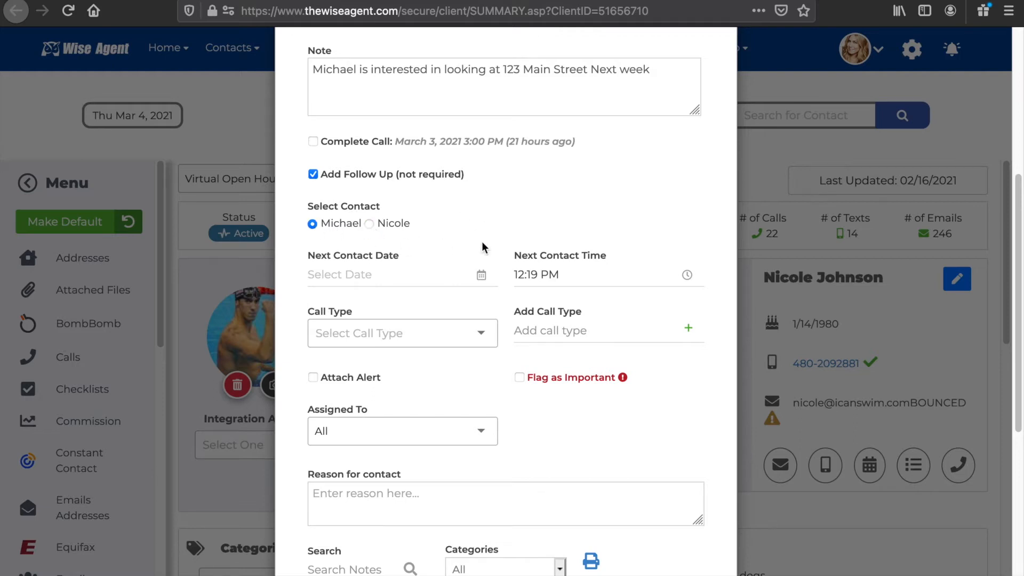
{"action": "left_click", "coordinate": [401, 274]}
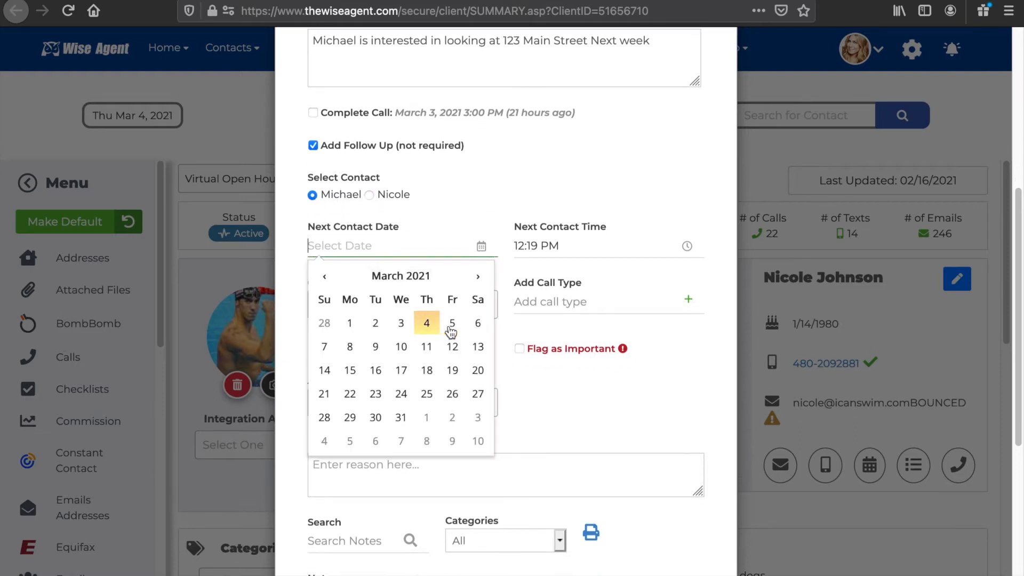
{"action": "left_click", "coordinate": [452, 323]}
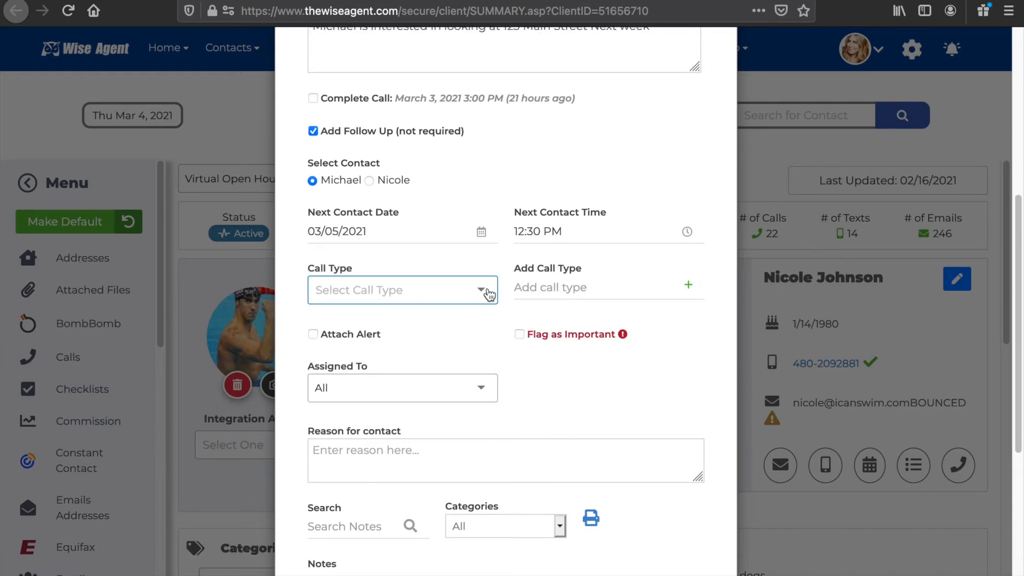
{"action": "left_click", "coordinate": [403, 290]}
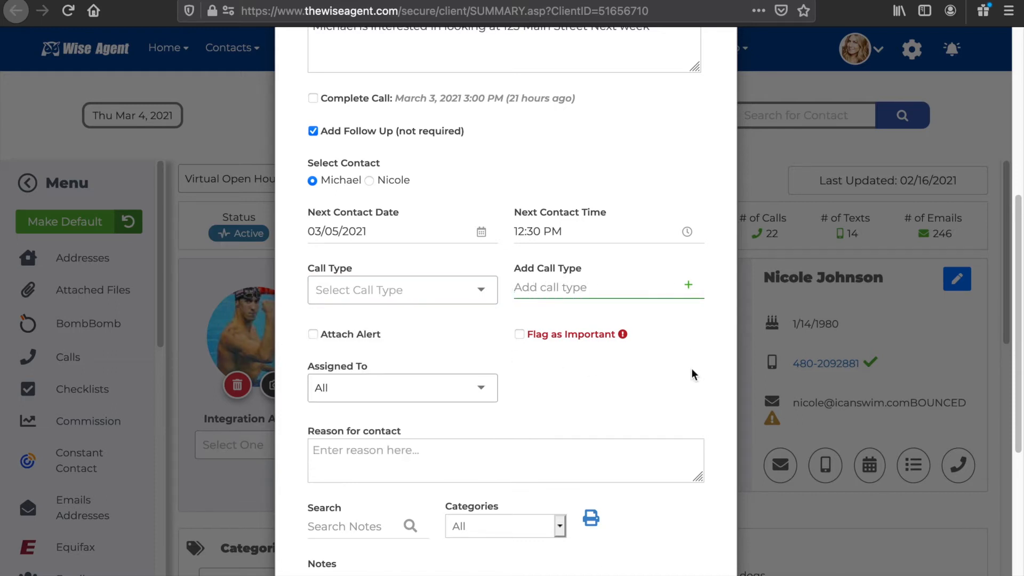
{"action": "scroll", "scroll_direction": "down", "scroll_amount": 3}
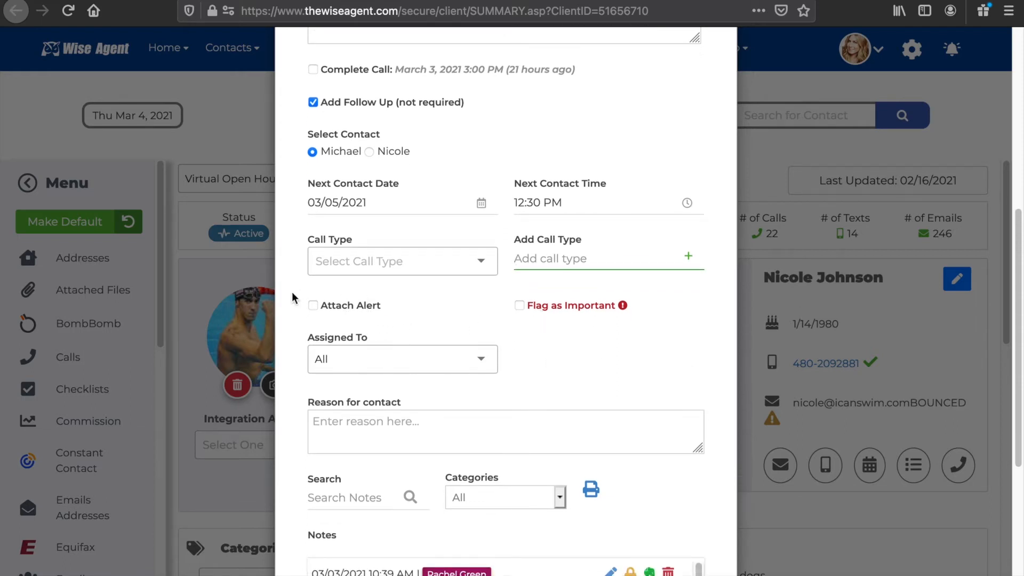
Step: Attach an alert, flag it important, assign Phoebe Buffay, and add two email recipients
{"action": "left_click", "coordinate": [313, 305]}
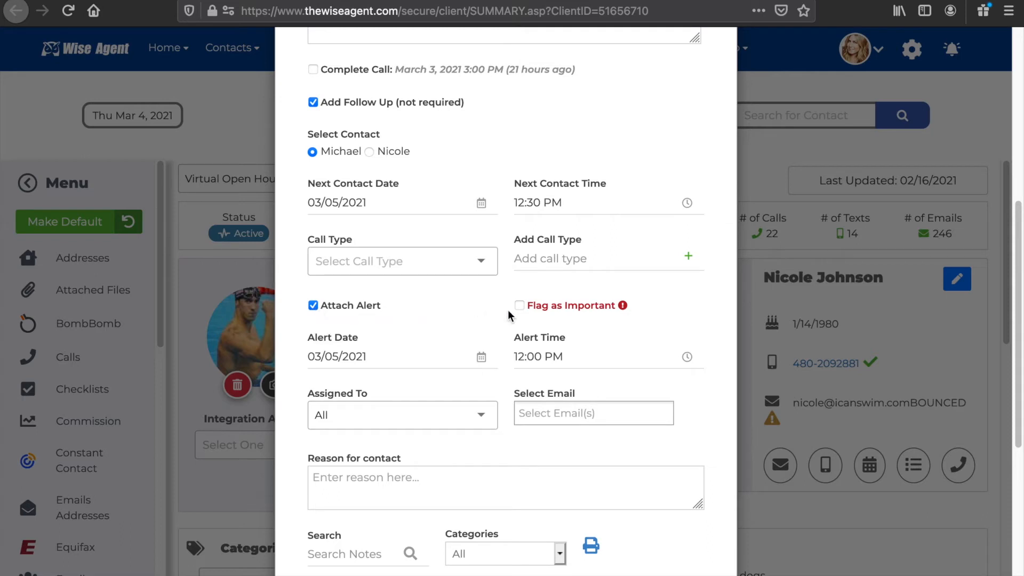
{"action": "left_click", "coordinate": [519, 306]}
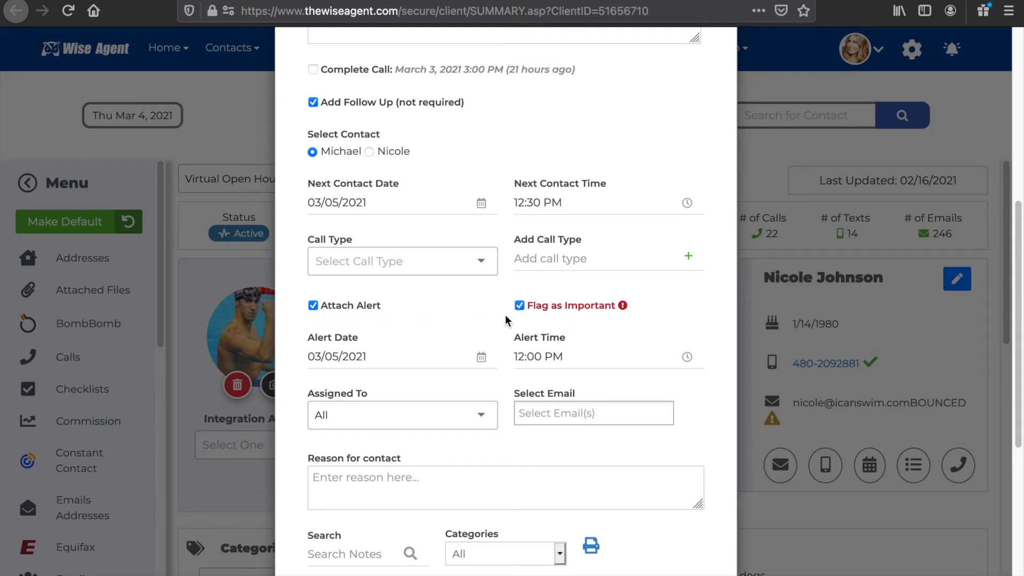
{"action": "scroll", "scroll_direction": "down", "scroll_amount": 3}
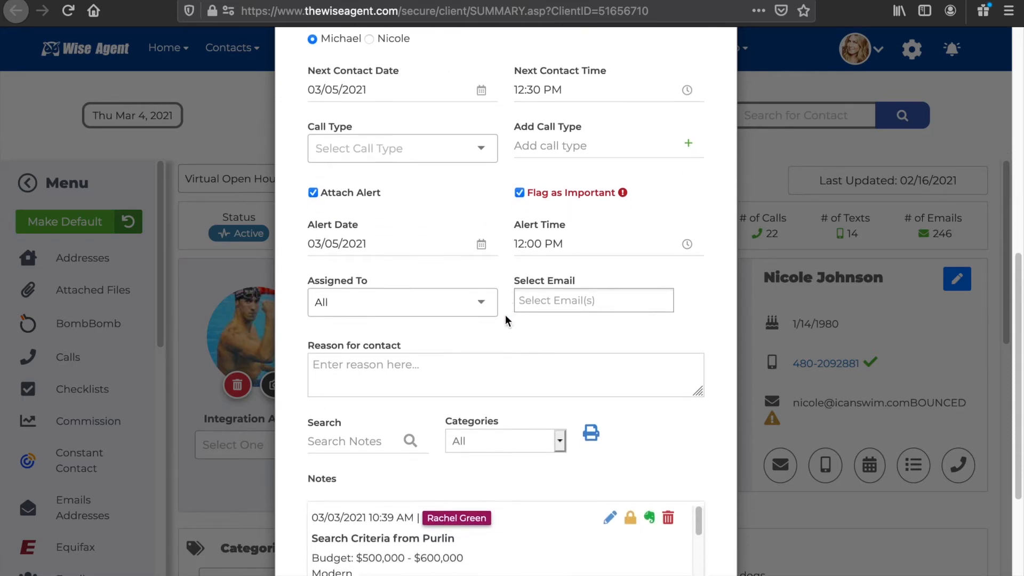
{"action": "left_click", "coordinate": [337, 244]}
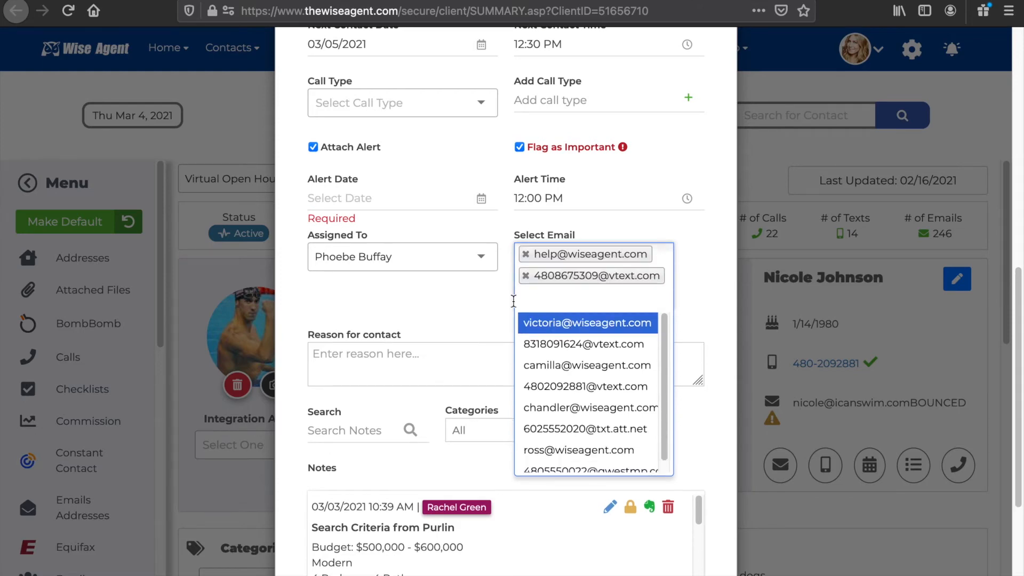
{"action": "left_click", "coordinate": [593, 297]}
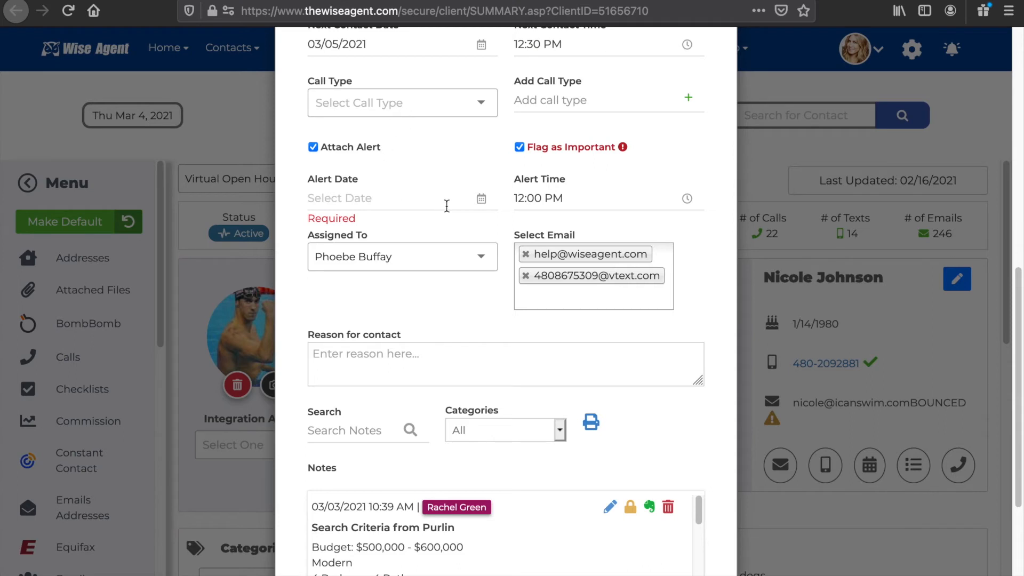
{"action": "mouse_move", "coordinate": [529, 224]}
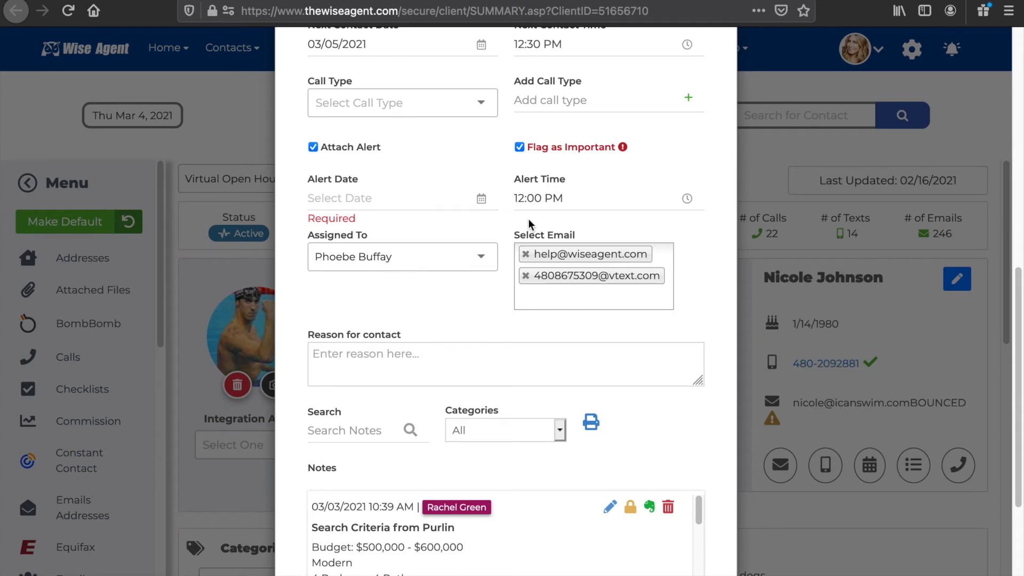
Step: Add the follow-up with reason 'Schedule time to show 123 Main street to Michael and Nicole'
{"action": "scroll", "scroll_direction": "down", "scroll_amount": 3}
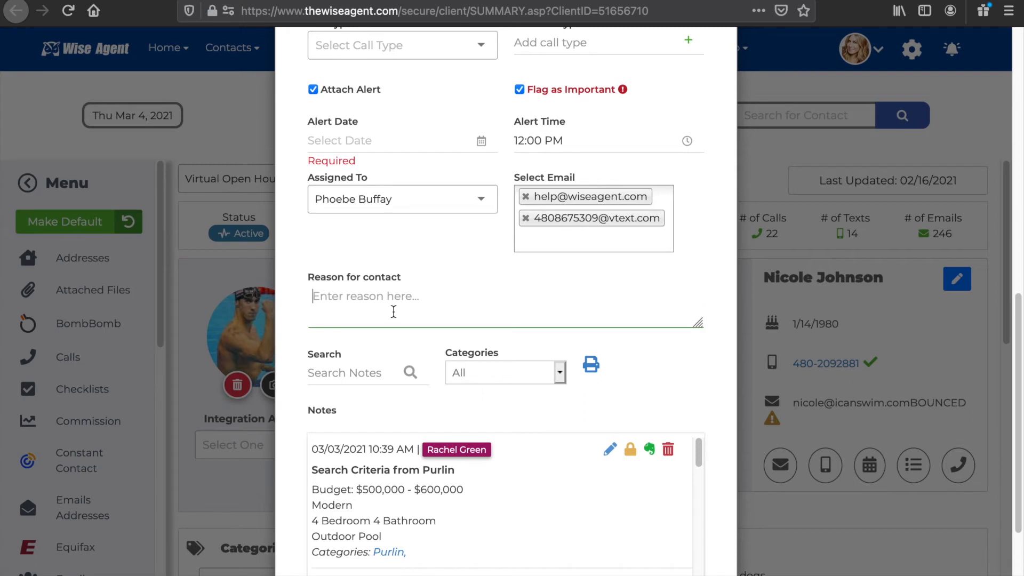
{"action": "type", "text": "Schedule time to show 123 Main street to Michael and Nicole"}
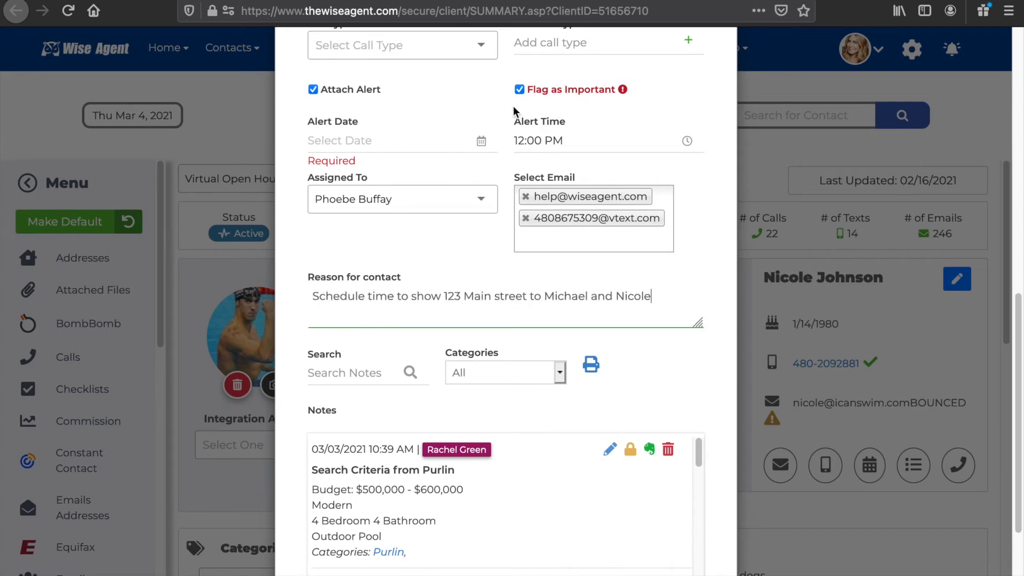
{"action": "mouse_move", "coordinate": [666, 286]}
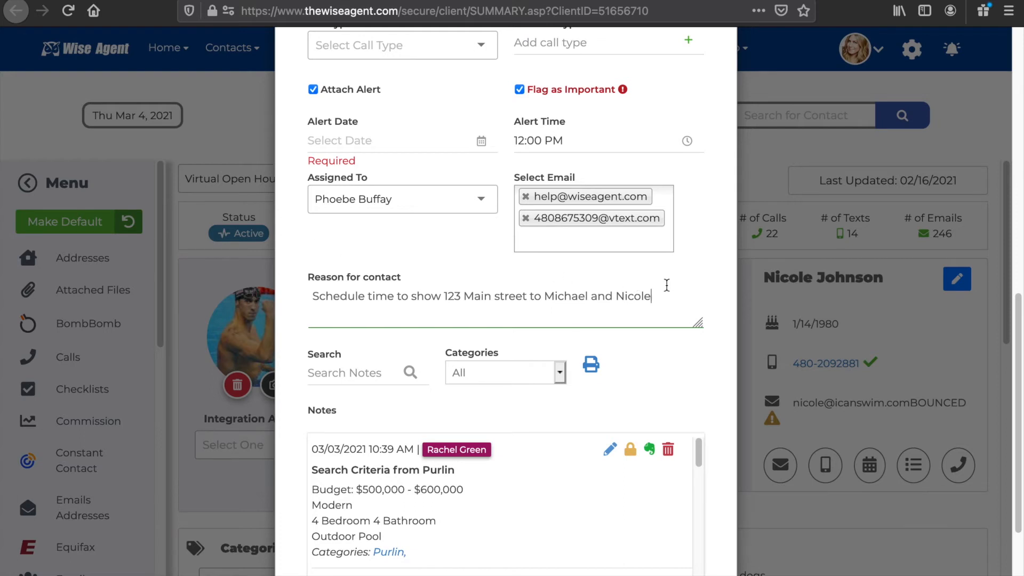
{"action": "scroll", "scroll_direction": "down", "scroll_amount": 3}
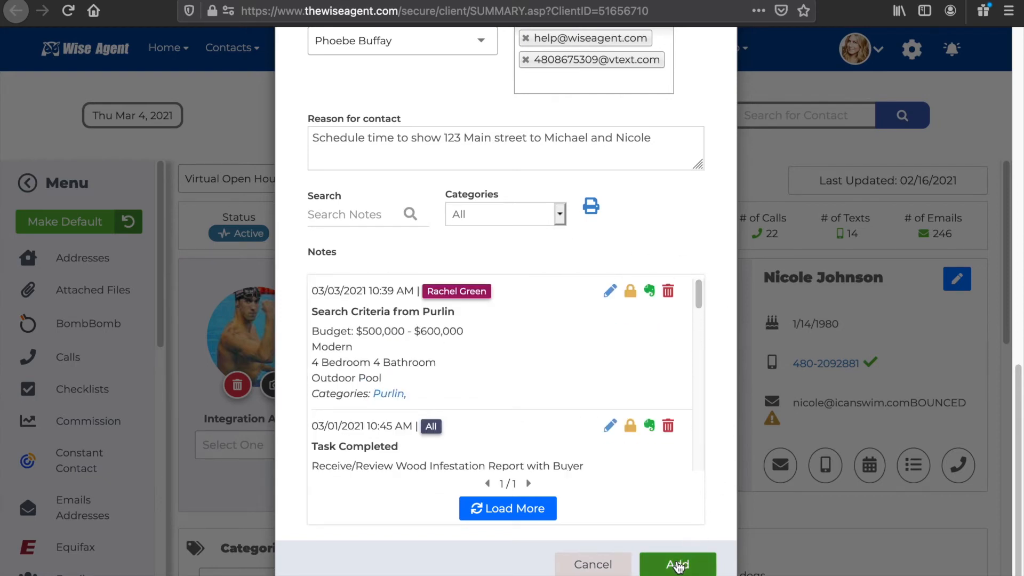
{"action": "left_click", "coordinate": [677, 564]}
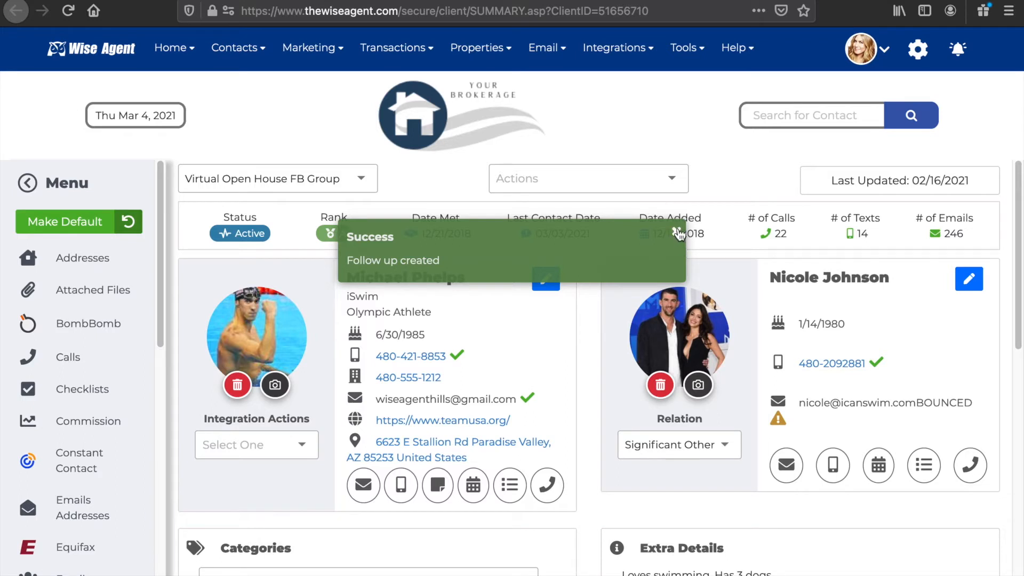
Step: Return to the contact summary and show its Actions dropdown list
{"action": "scroll", "scroll_direction": "down", "scroll_amount": 3}
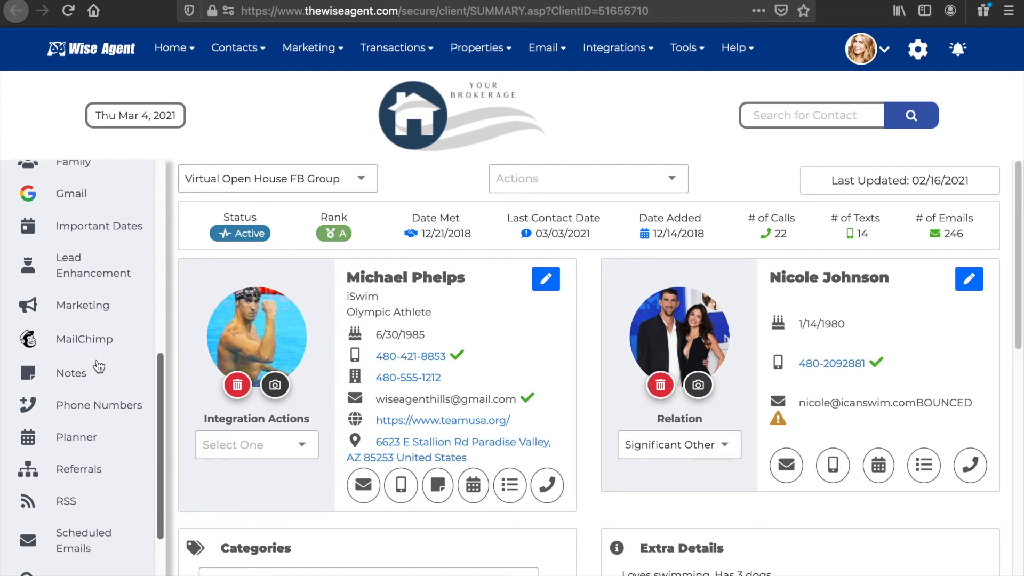
{"action": "left_click", "coordinate": [71, 373]}
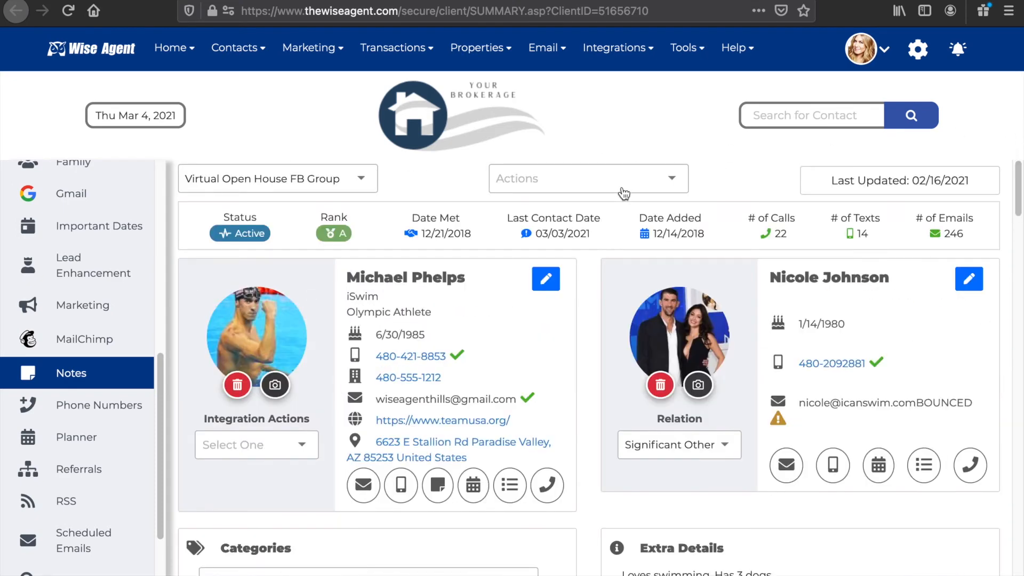
{"action": "left_click", "coordinate": [588, 179]}
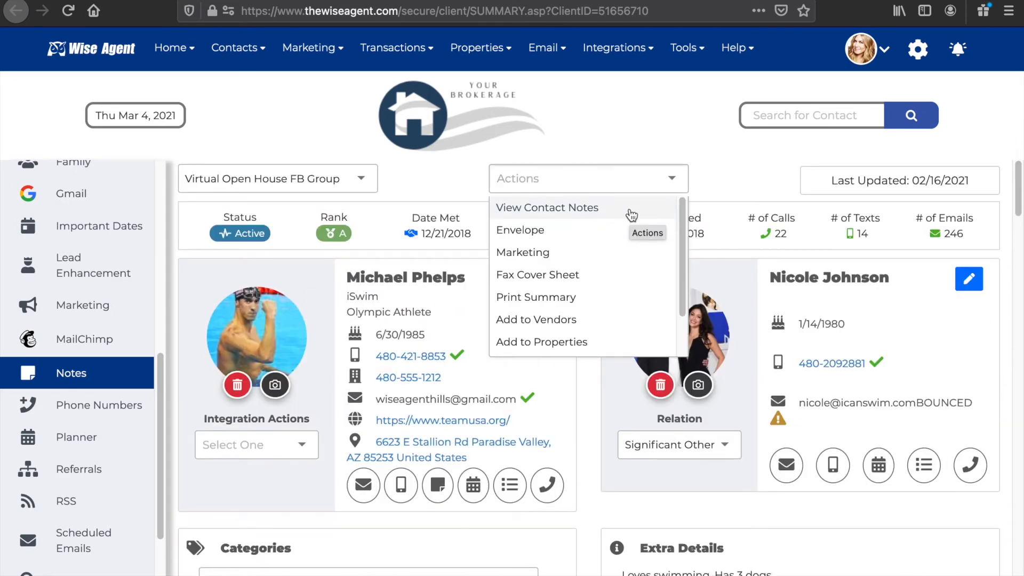
Step: Open View Contact Notes to list Michael Phelps's notes, the 123 Main Street note first
{"action": "left_click", "coordinate": [547, 207]}
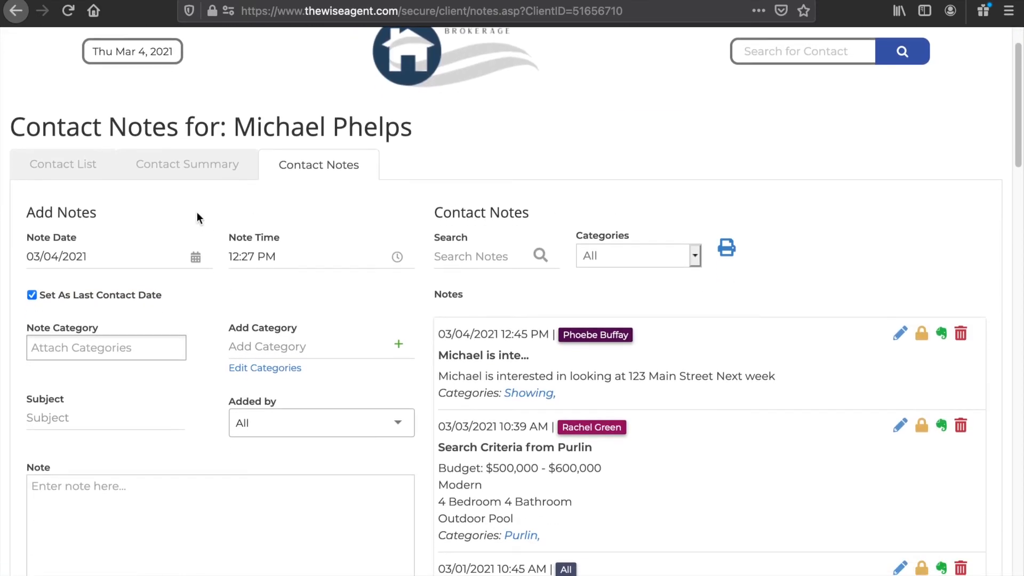
{"action": "mouse_move", "coordinate": [204, 221]}
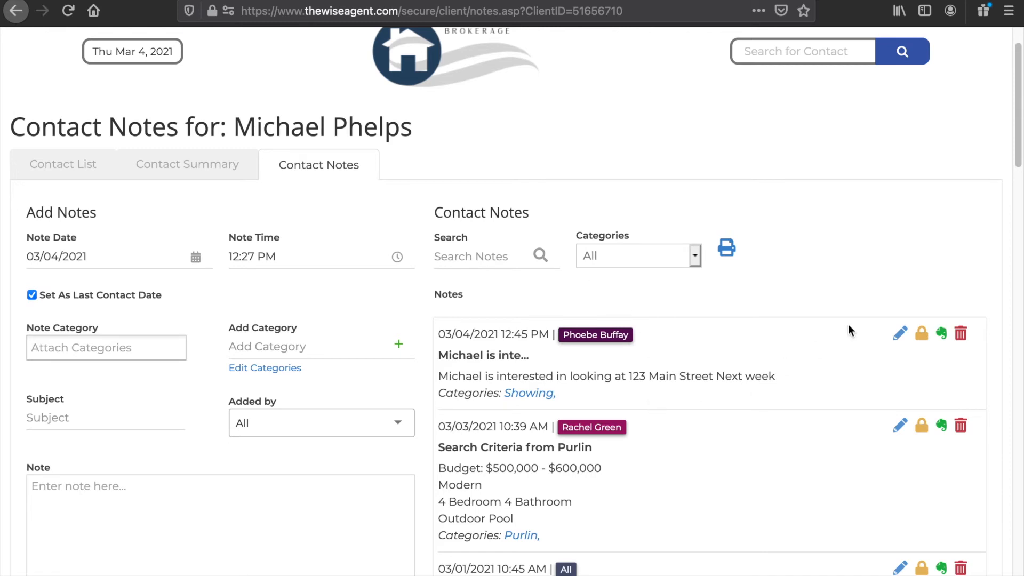
{"action": "scroll", "scroll_direction": "down", "scroll_amount": 3}
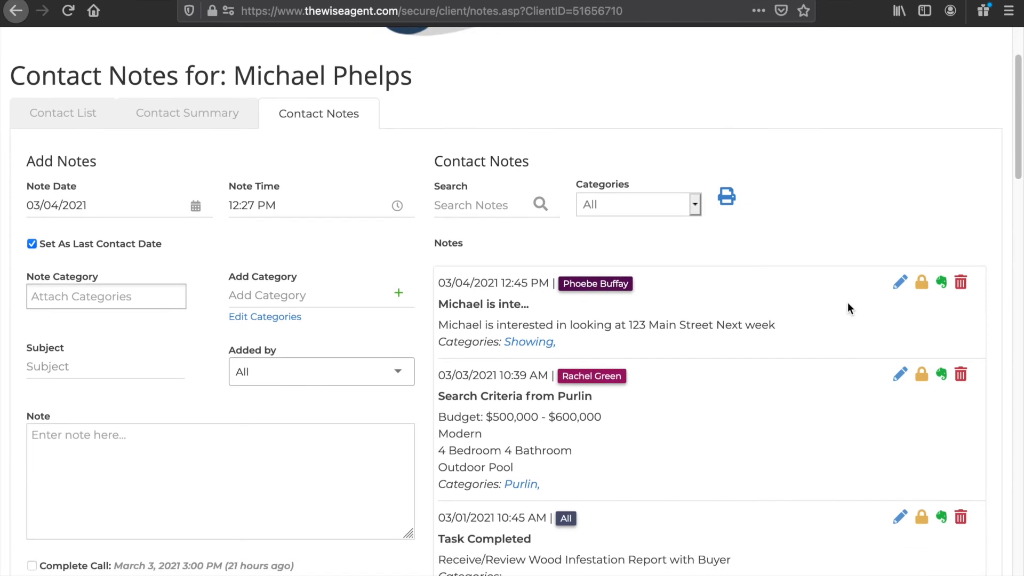
{"action": "mouse_move", "coordinate": [899, 281]}
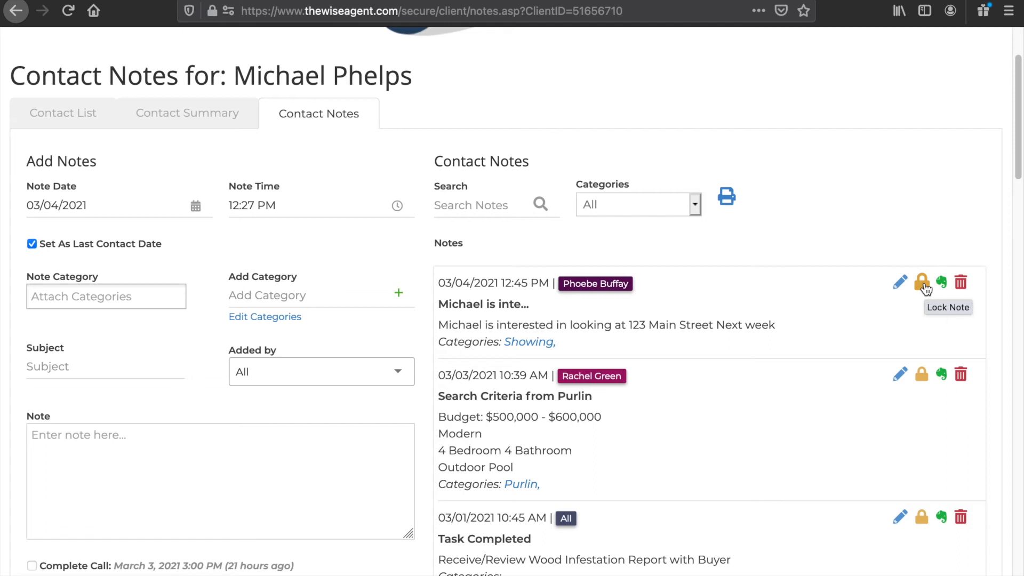
{"action": "mouse_move", "coordinate": [940, 282]}
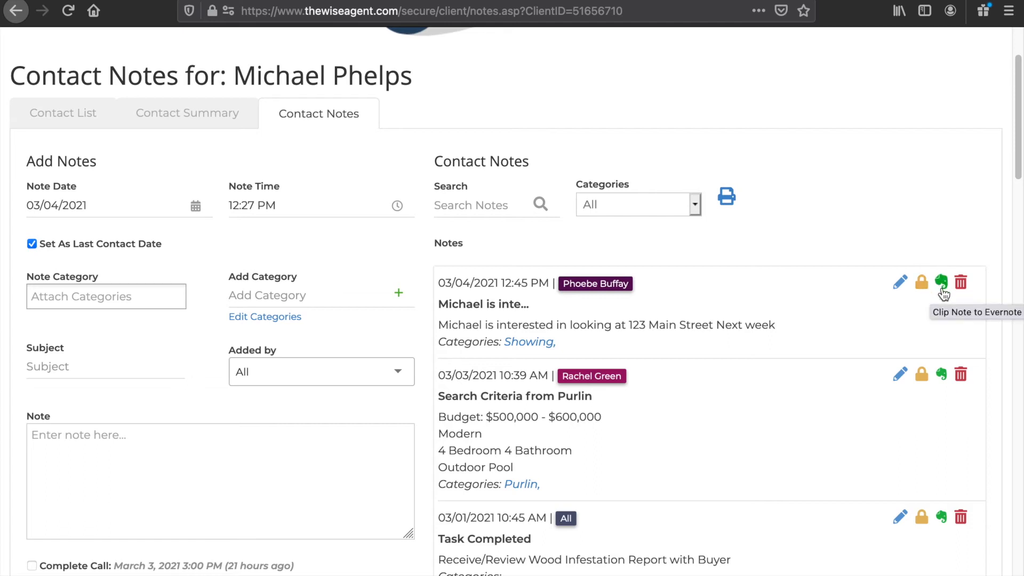
{"action": "mouse_move", "coordinate": [960, 282]}
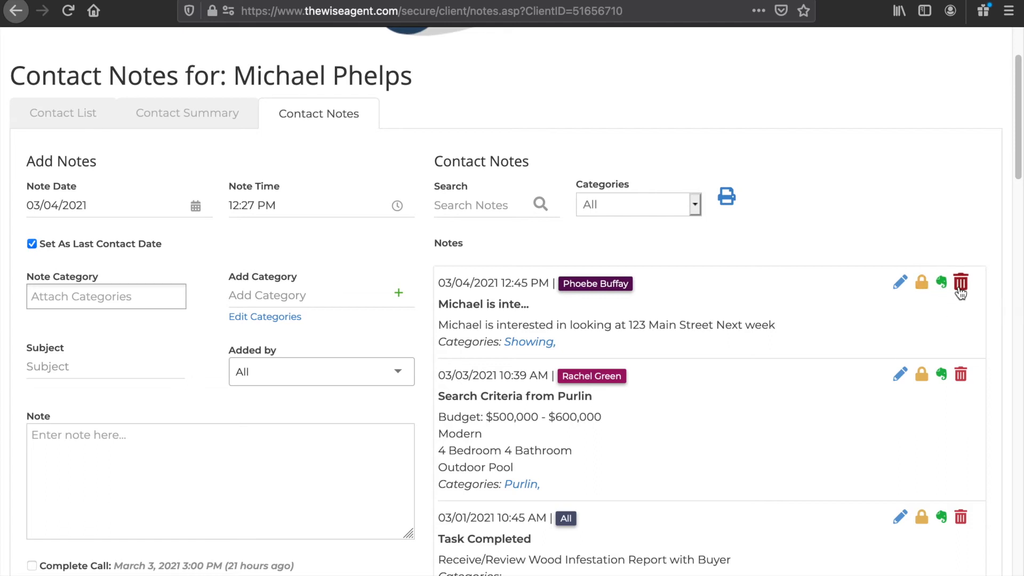
{"action": "mouse_move", "coordinate": [960, 282]}
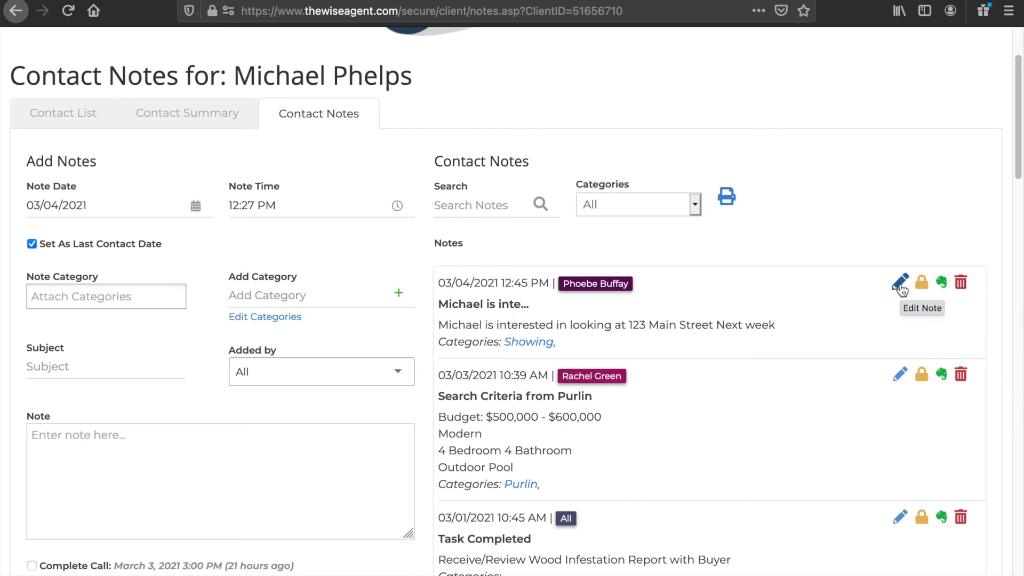
Step: Load the 123 Main Street Showing note for editing and resubmit it with Update Note
{"action": "left_click", "coordinate": [900, 282]}
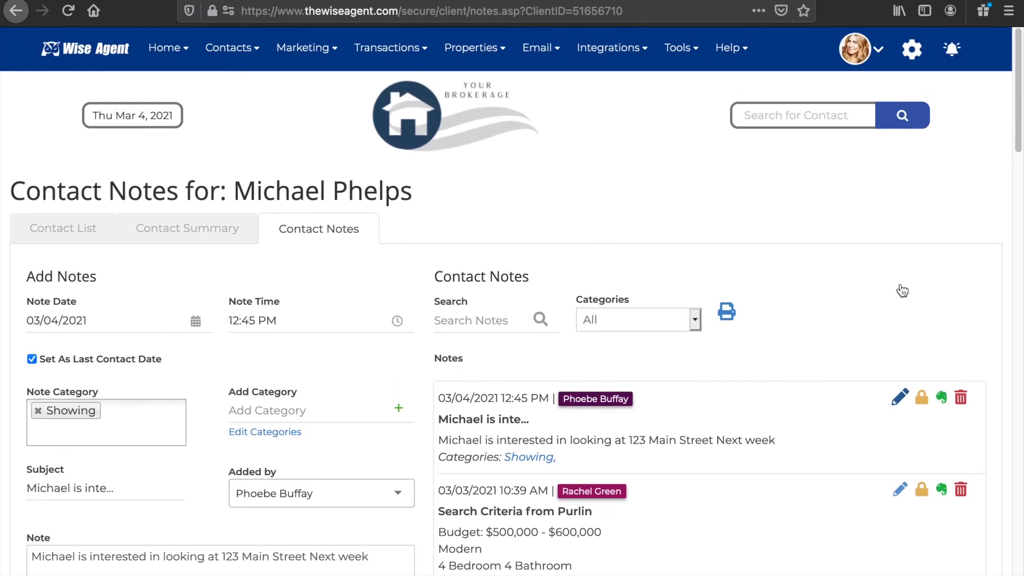
{"action": "scroll", "scroll_direction": "down", "scroll_amount": 3}
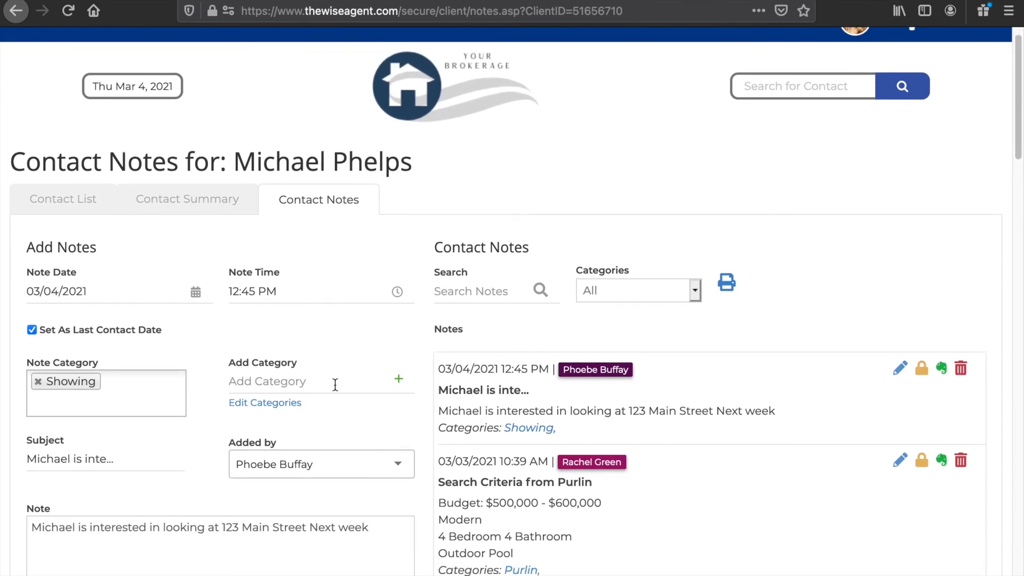
{"action": "scroll", "scroll_direction": "down", "scroll_amount": 3}
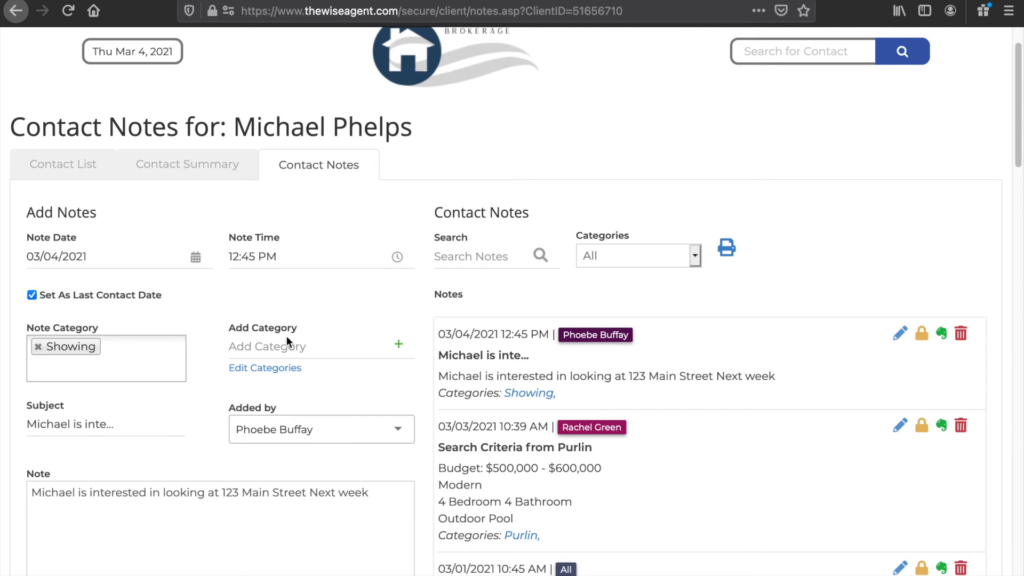
{"action": "scroll", "scroll_direction": "down", "scroll_amount": 3}
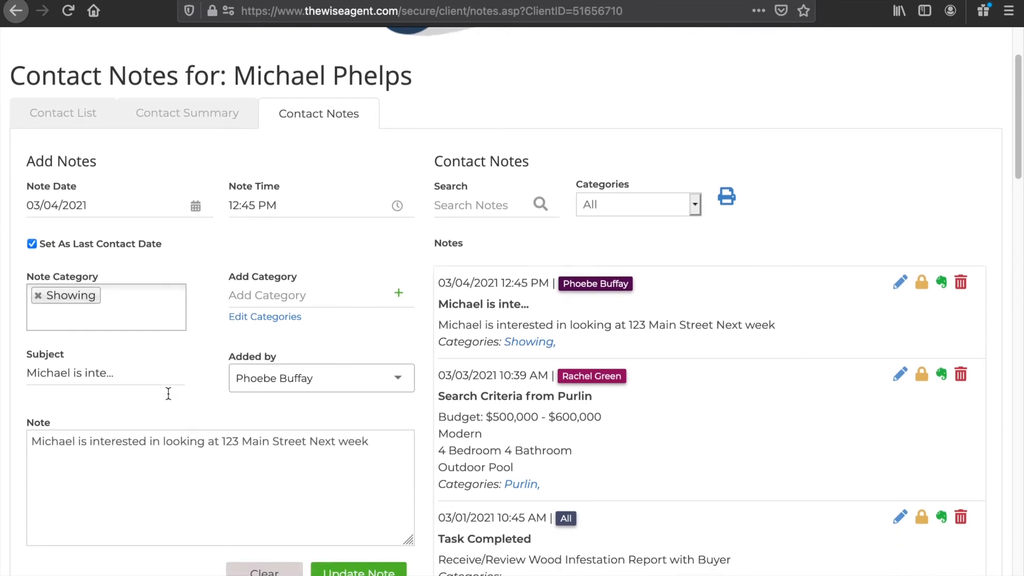
{"action": "left_click", "coordinate": [358, 552]}
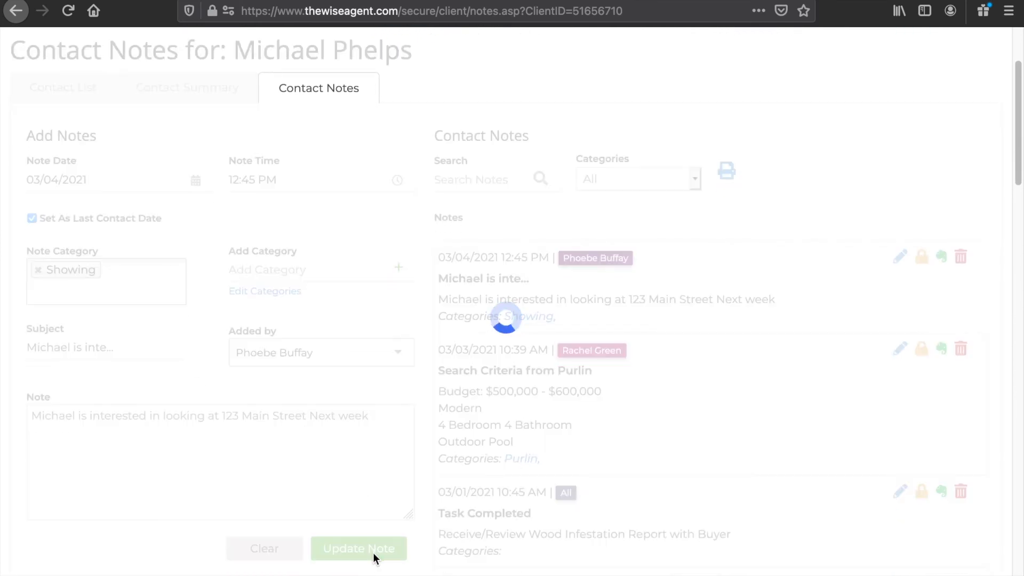
{"action": "left_click", "coordinate": [359, 547]}
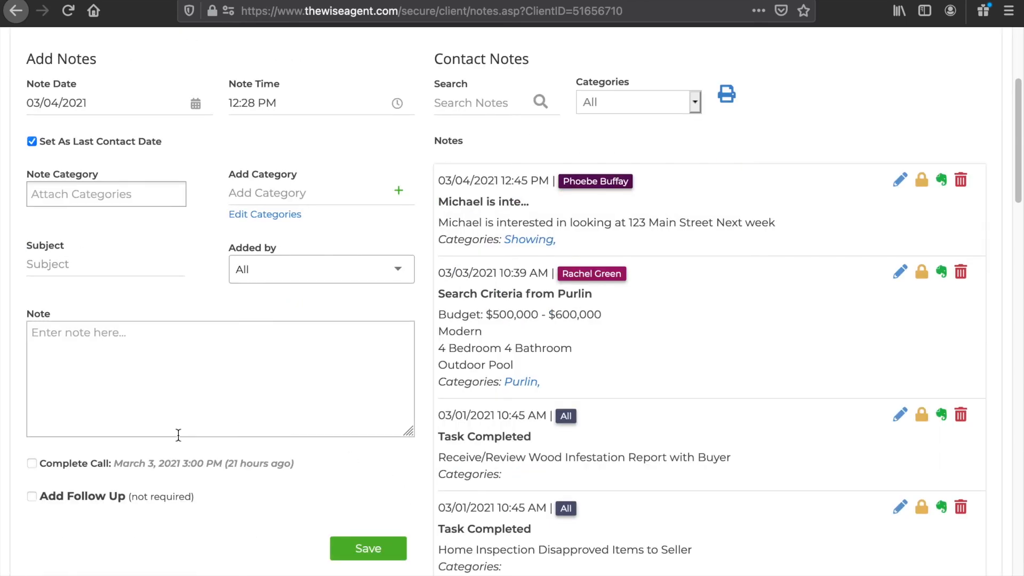
Step: Open Contacts > Contact List to show all 645 contacts
{"action": "left_click", "coordinate": [31, 497]}
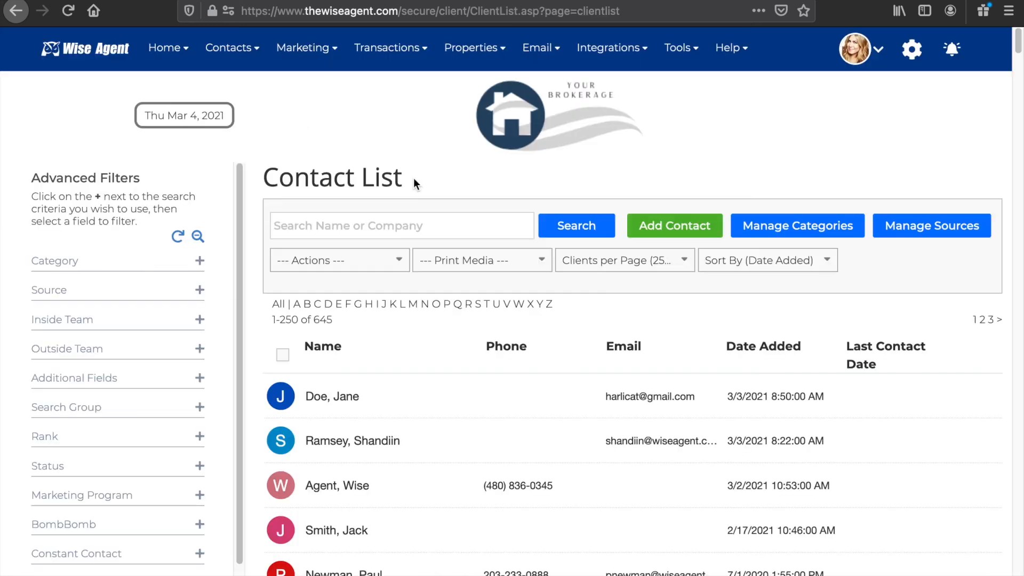
{"action": "mouse_move", "coordinate": [419, 343]}
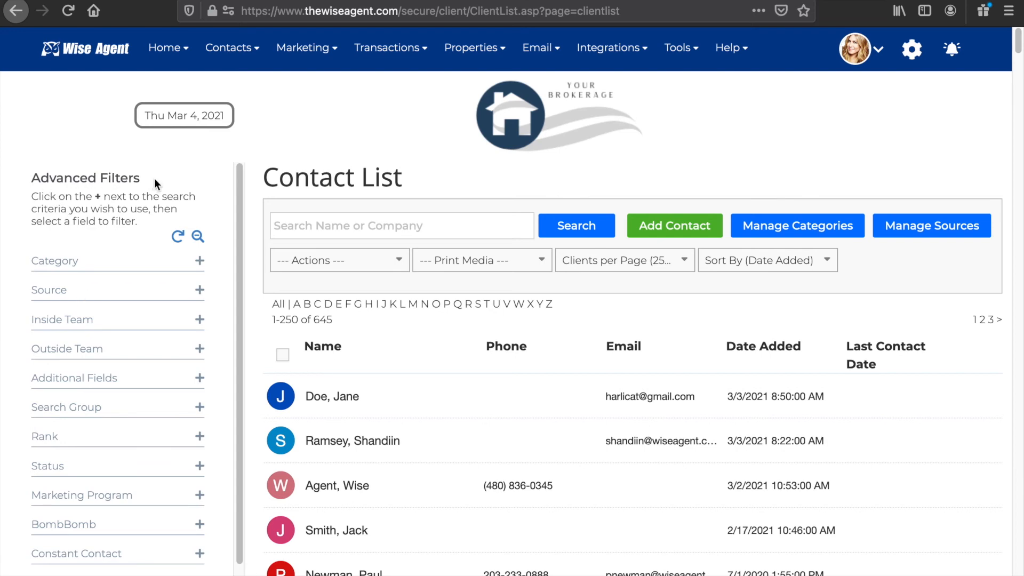
Step: Check the top three contacts and choose 'Attach note to selected contacts' from Actions
{"action": "left_click", "coordinate": [283, 441]}
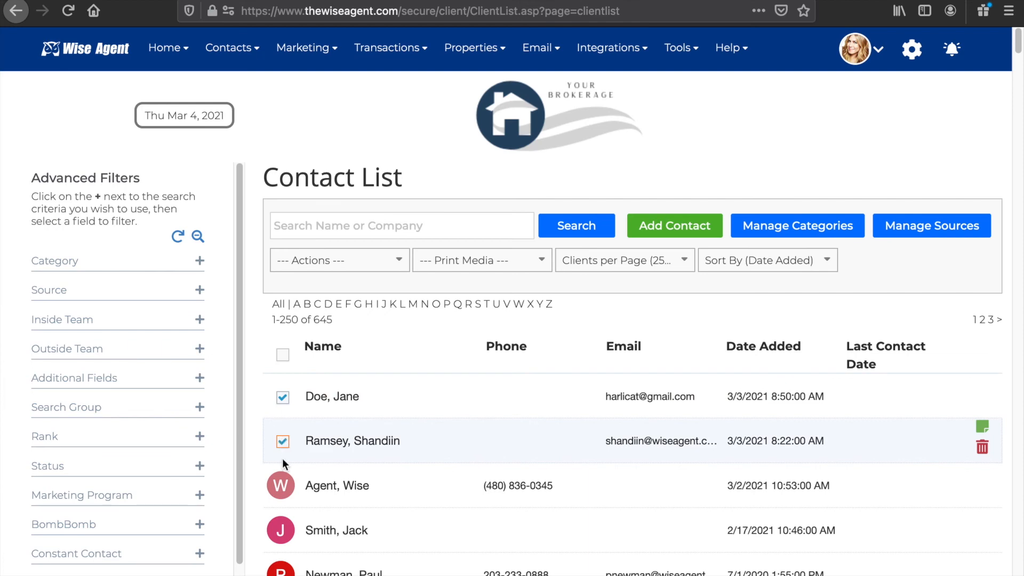
{"action": "left_click", "coordinate": [339, 260]}
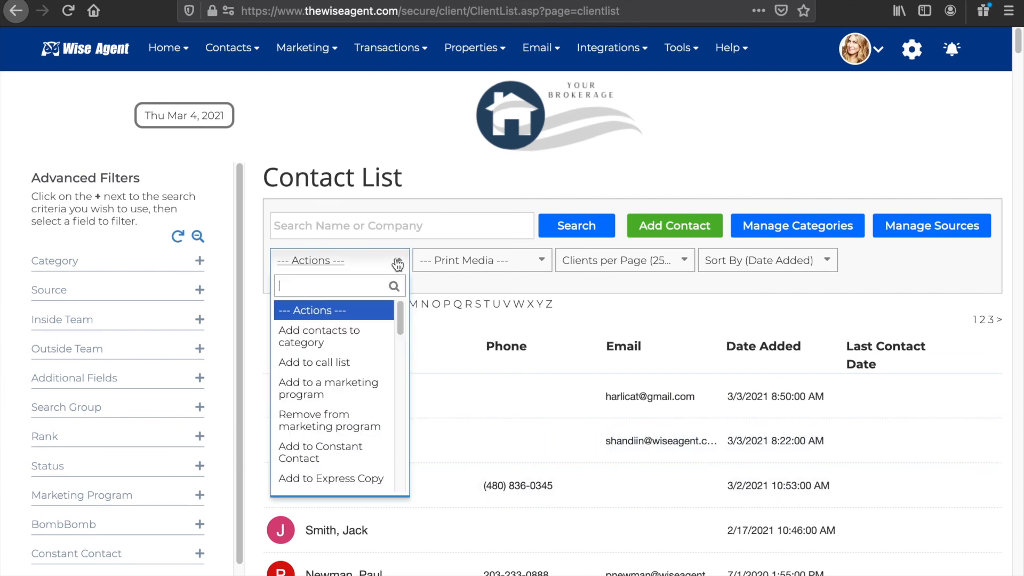
{"action": "type", "text": "not"}
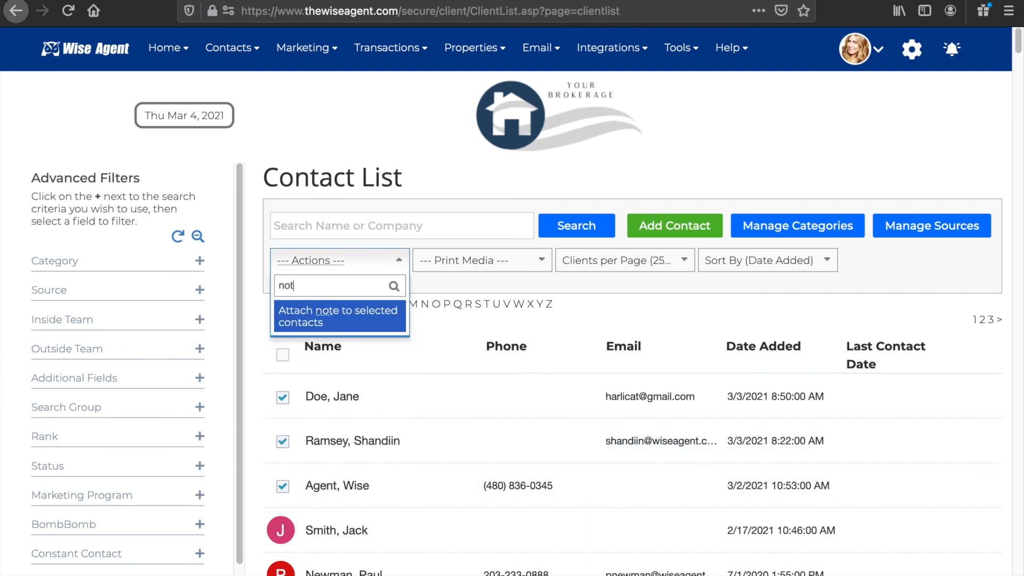
{"action": "left_click", "coordinate": [385, 330]}
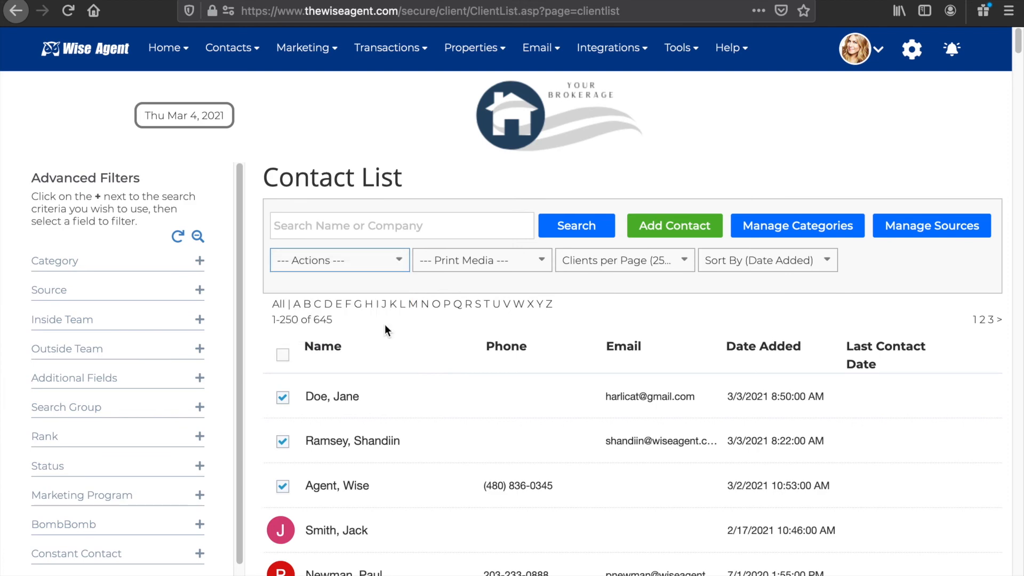